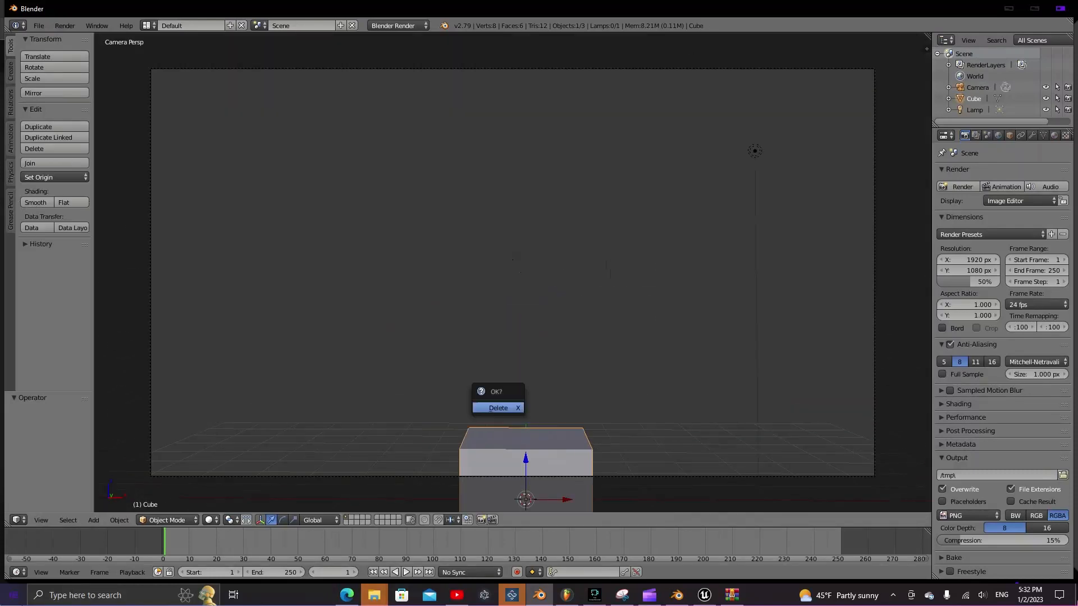
Confirm deletion of the default cube
left_click(497, 408)
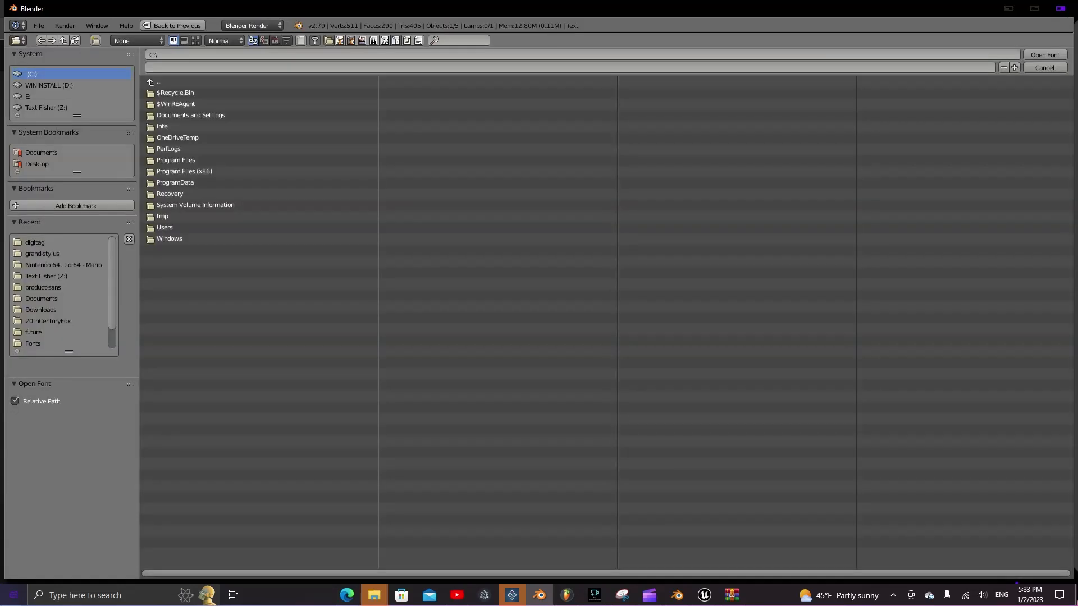
Load the graffiti font for 'PAYIN.' and add the cone and beveled NURBS circle
left_click(1044, 55)
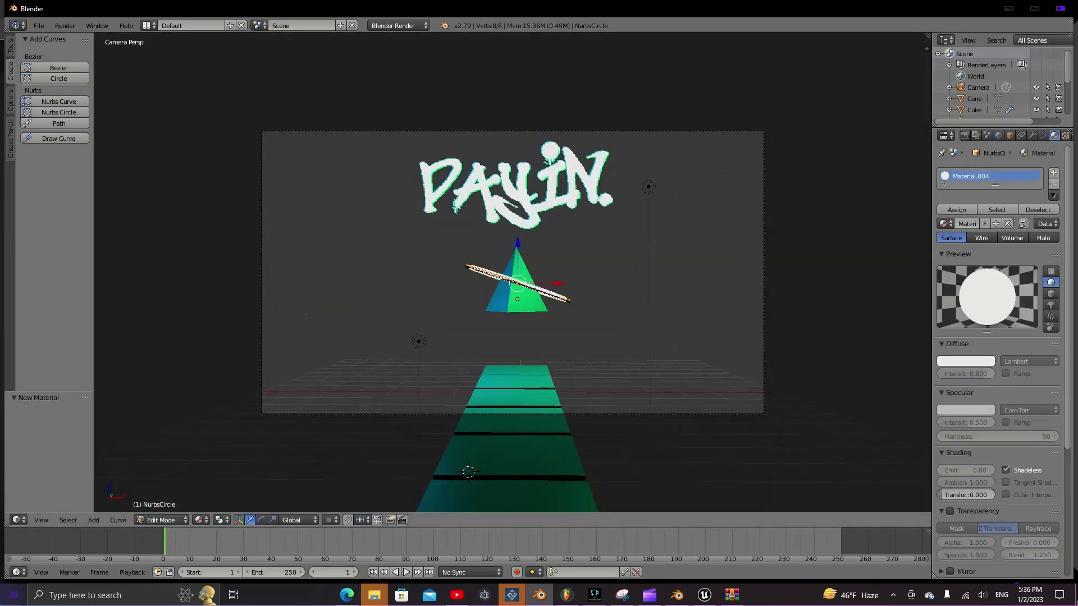
left_click(161, 520)
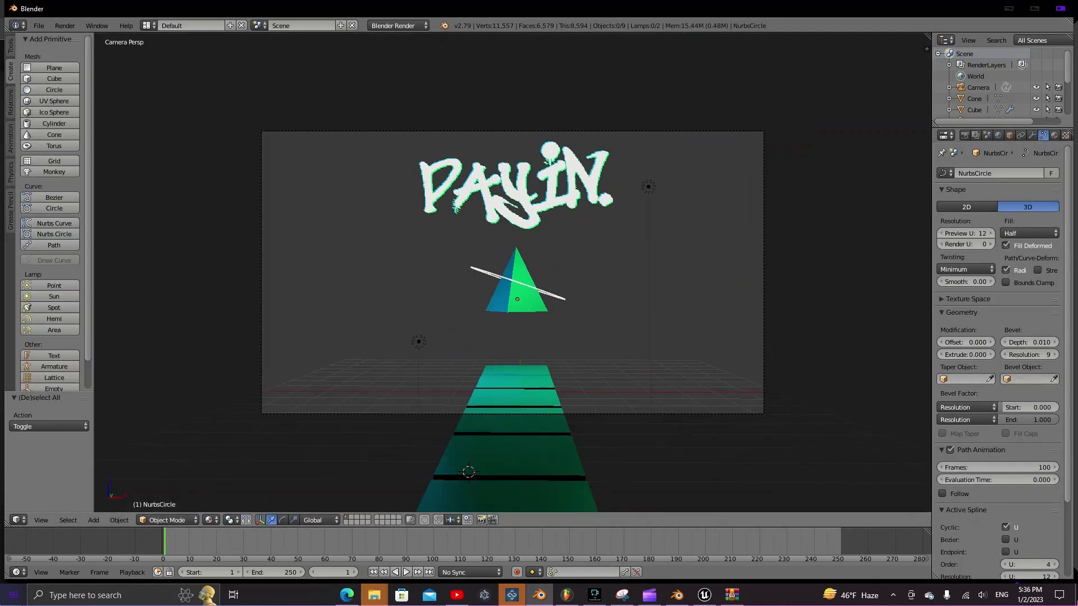